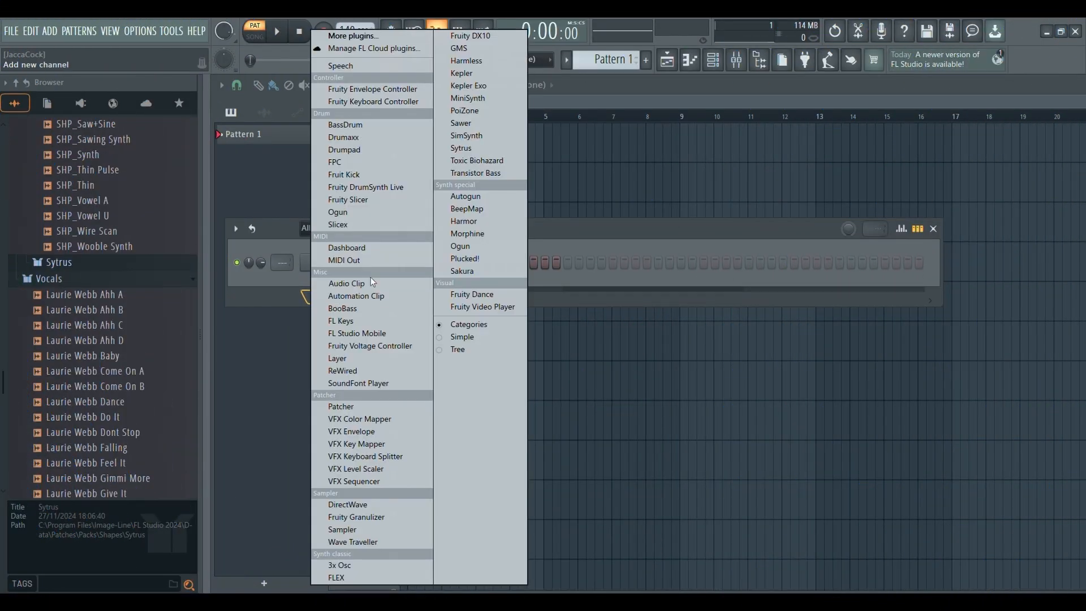
- Add a Sytrus channel and reset it to the Default patch
click(460, 147)
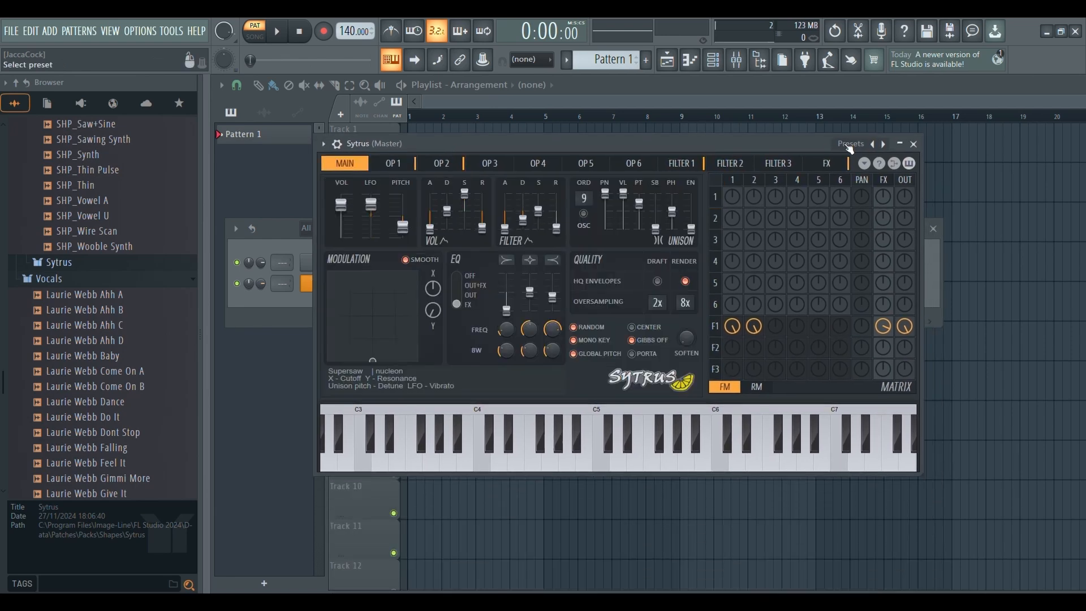
click(849, 143)
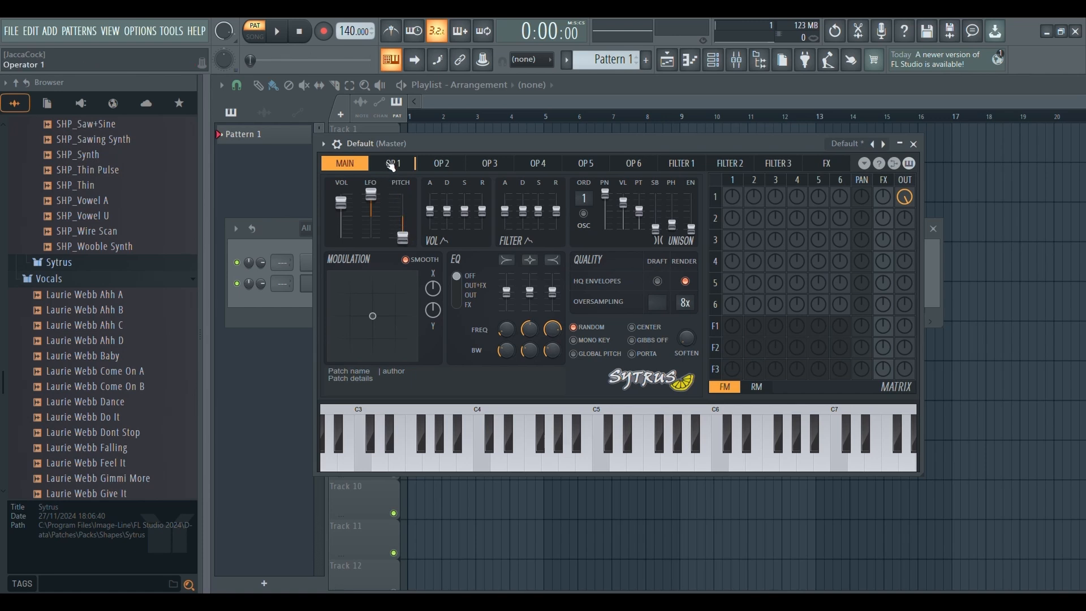
- Set operator 1's ratio to 1.0000 and route it through filter 1 to the output instead of directly
click(393, 163)
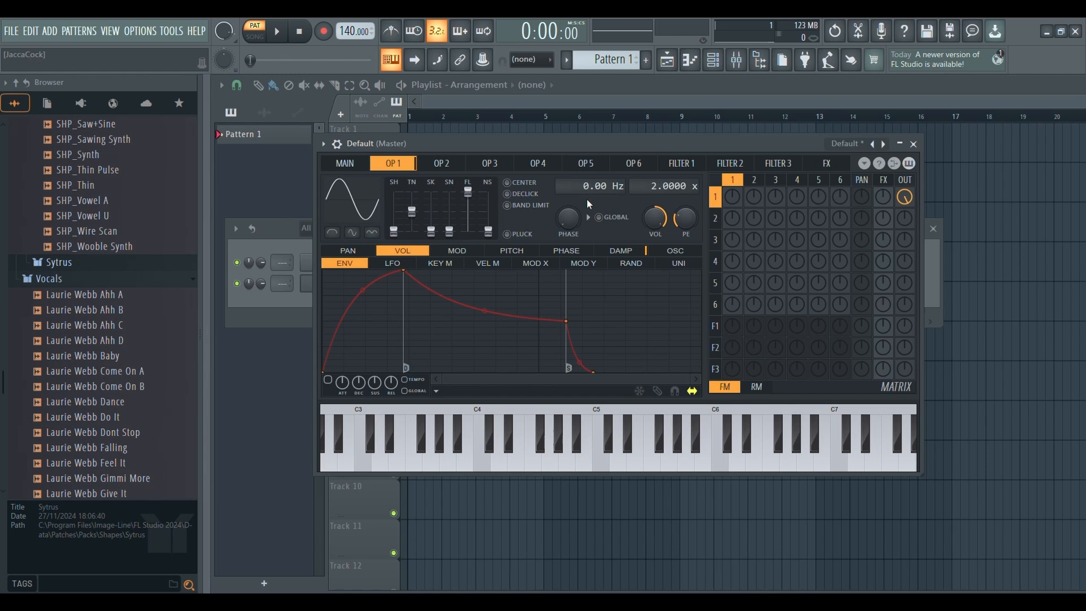
drag(669, 186, 668, 201)
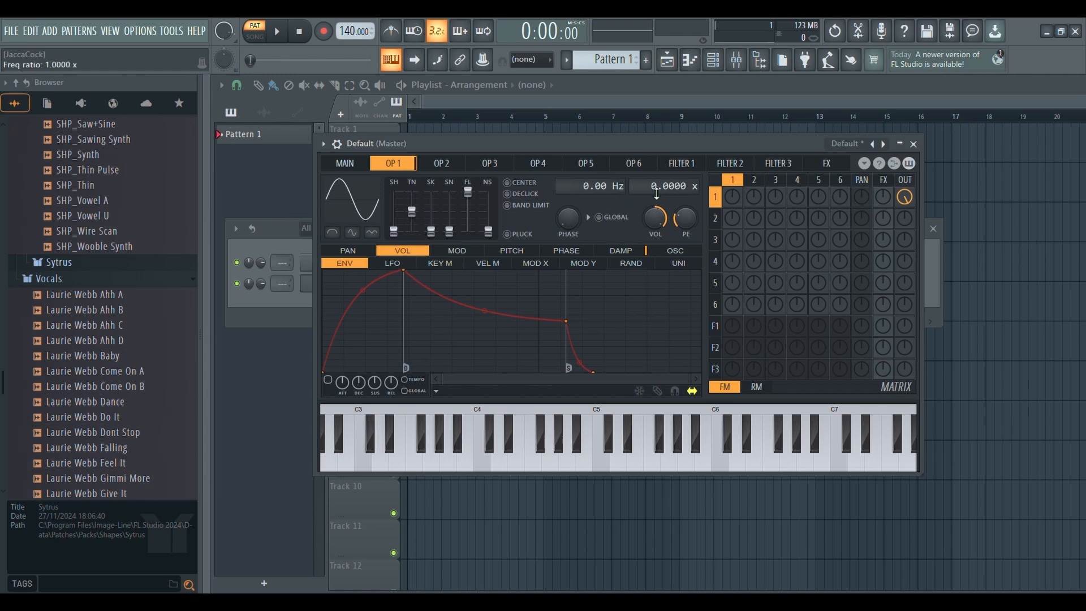
drag(655, 220, 655, 201)
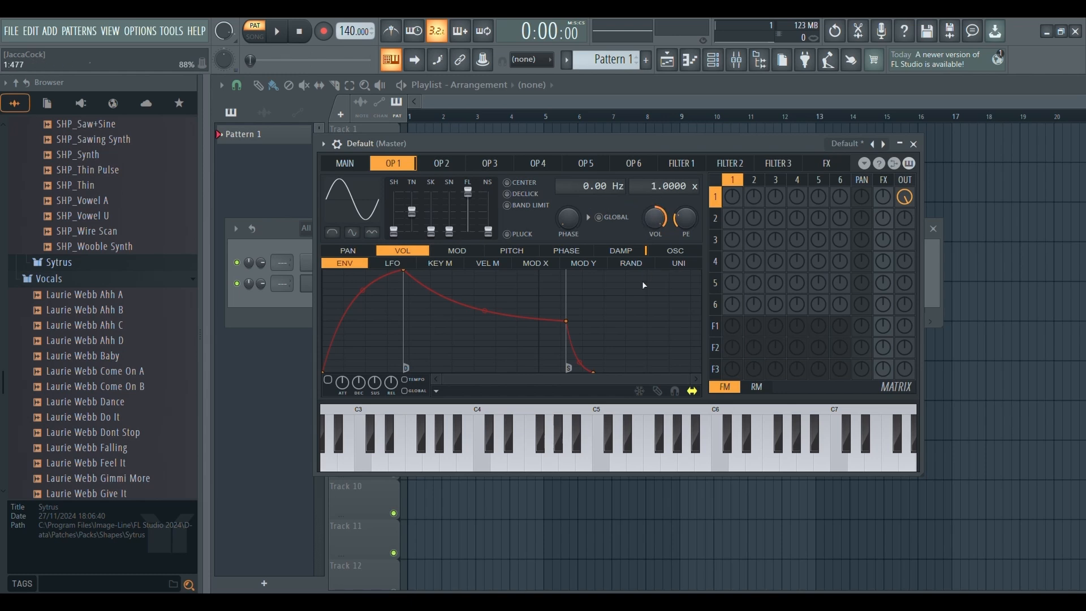
click(549, 443)
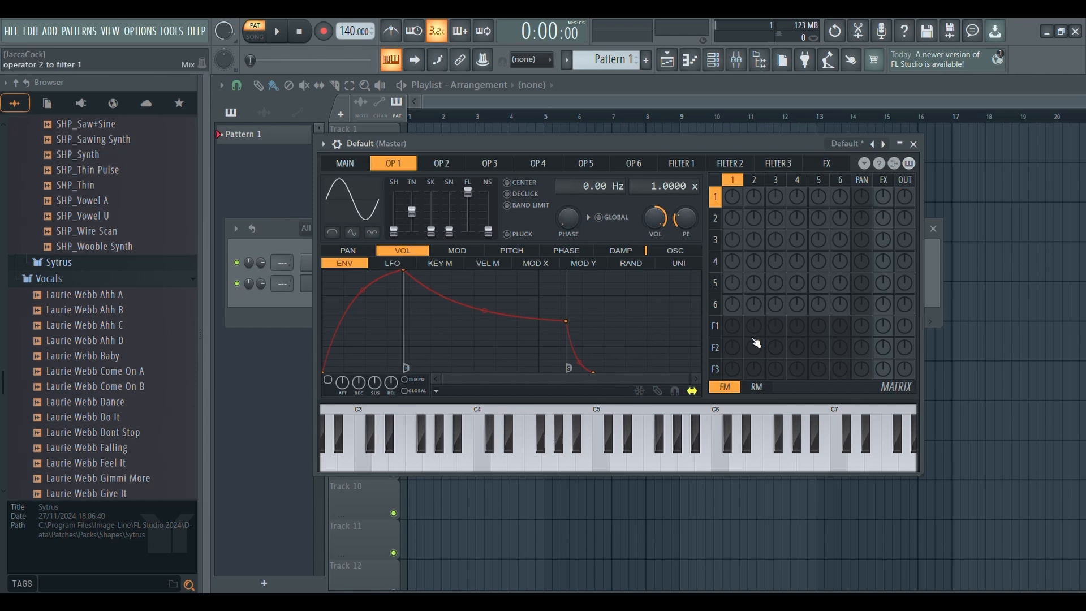
click(731, 326)
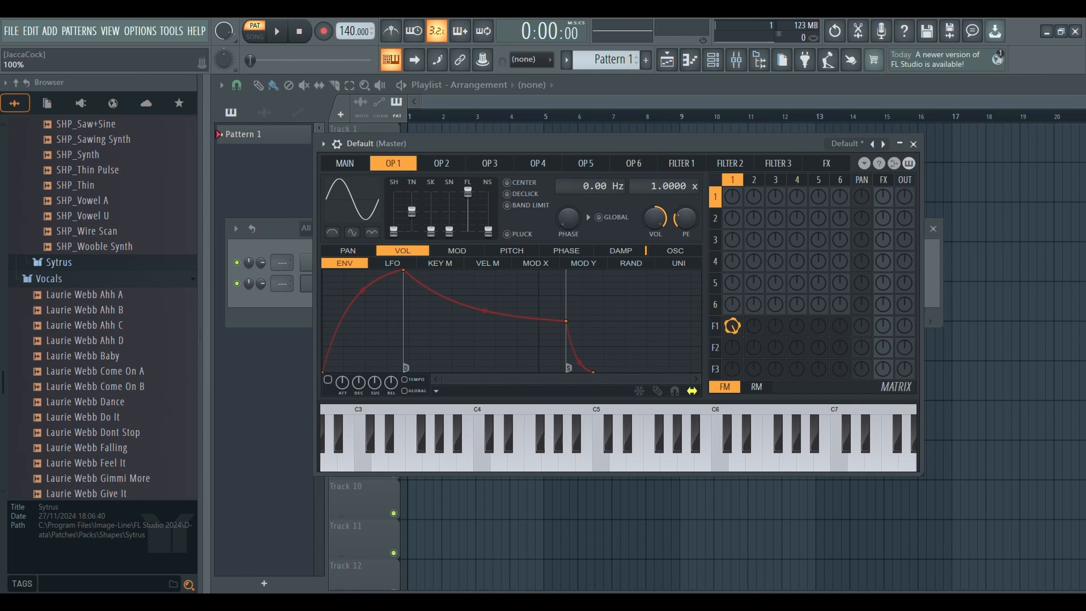
click(905, 326)
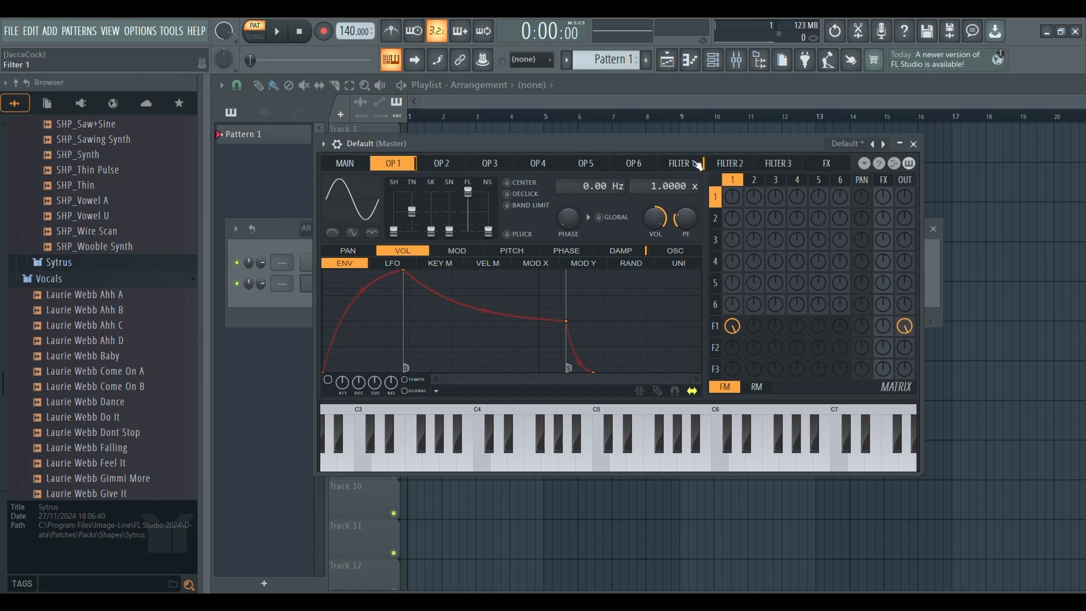
- Switch on filter 1's waveshaper, try a gentler curve, then restore the steep slope
click(679, 163)
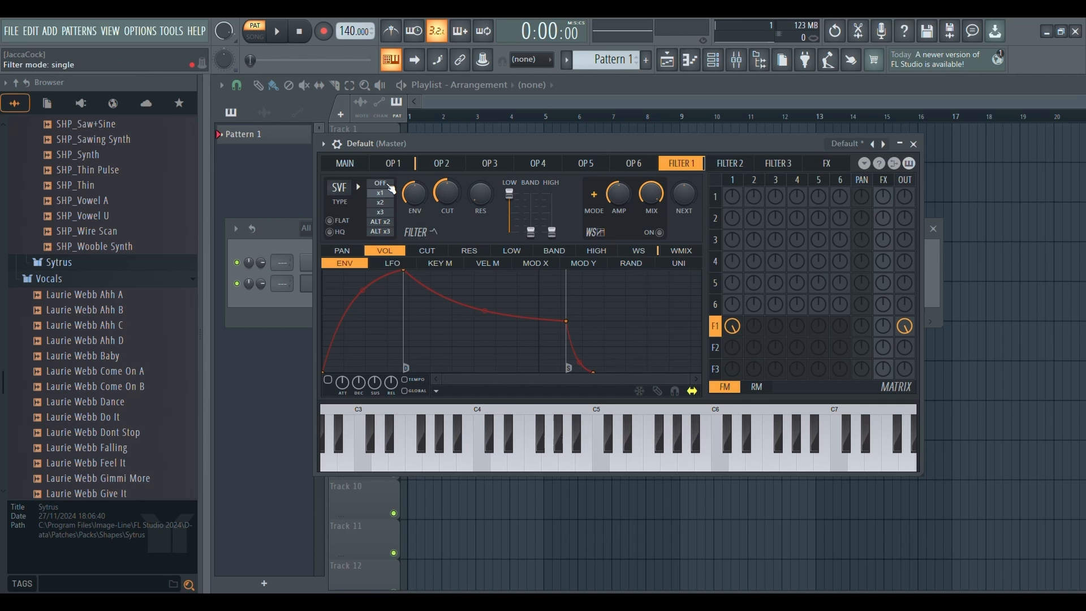
click(637, 250)
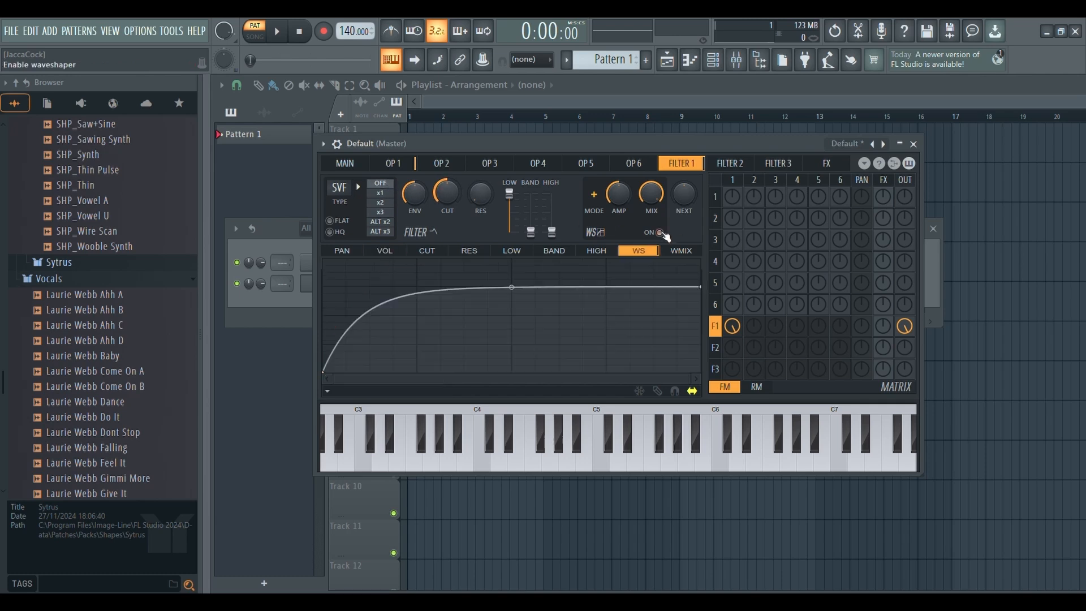
click(516, 450)
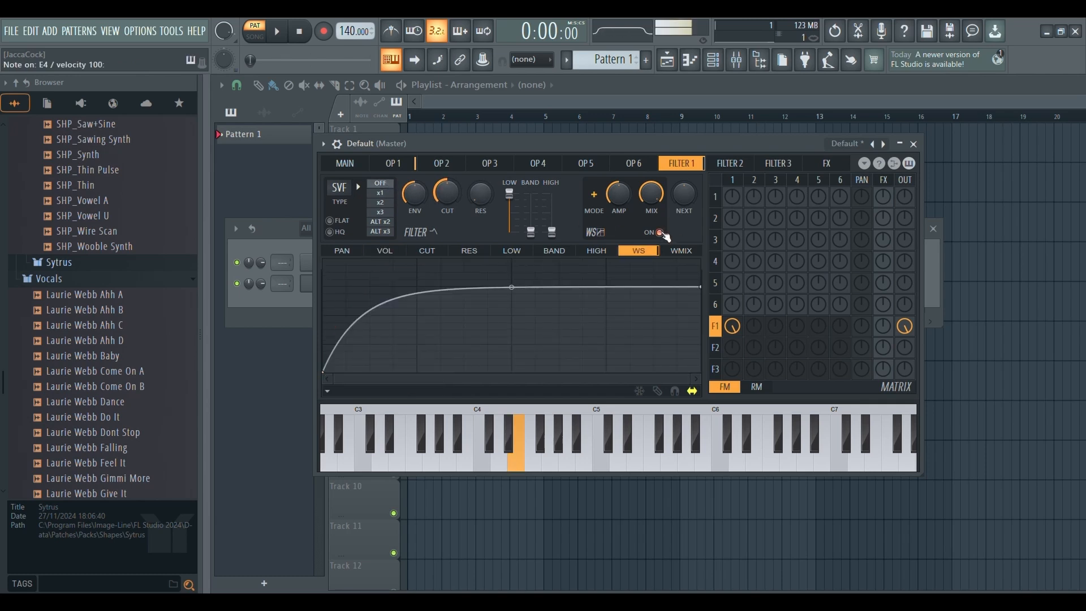
click(550, 450)
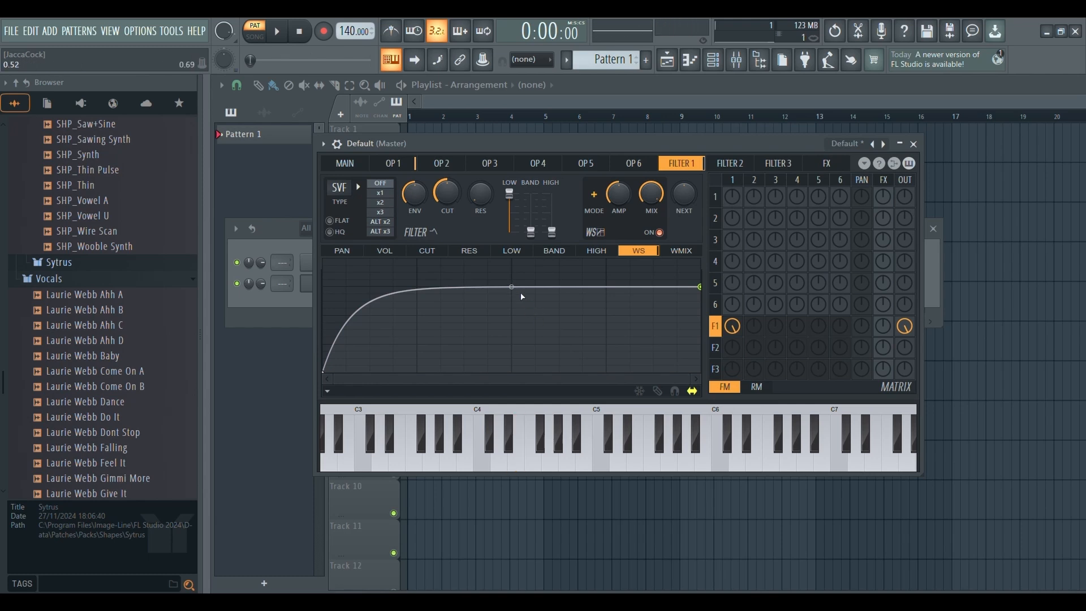
drag(512, 287, 511, 306)
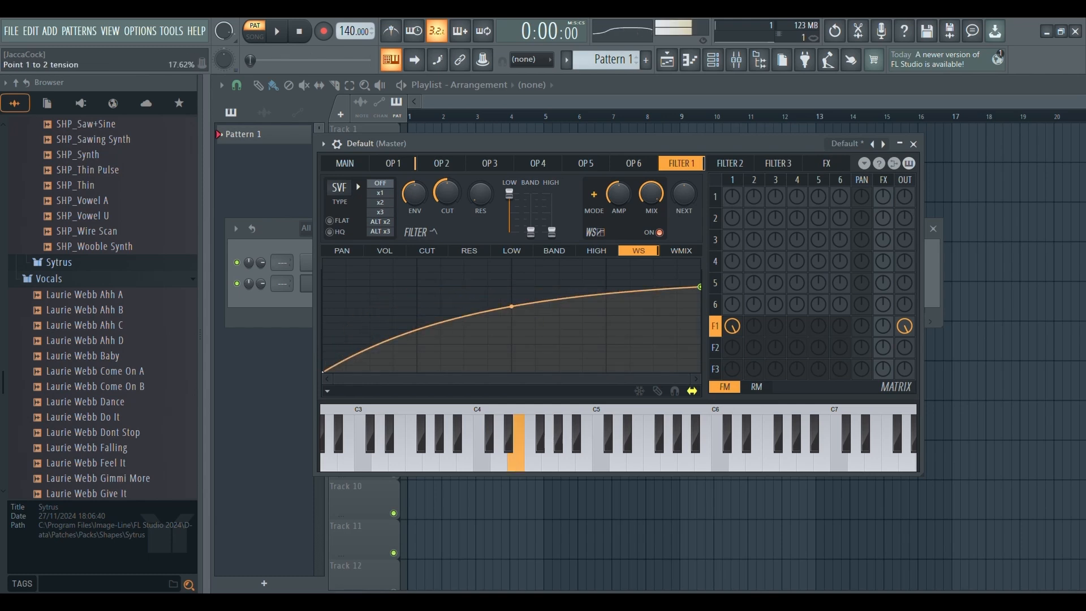
drag(511, 306, 492, 280)
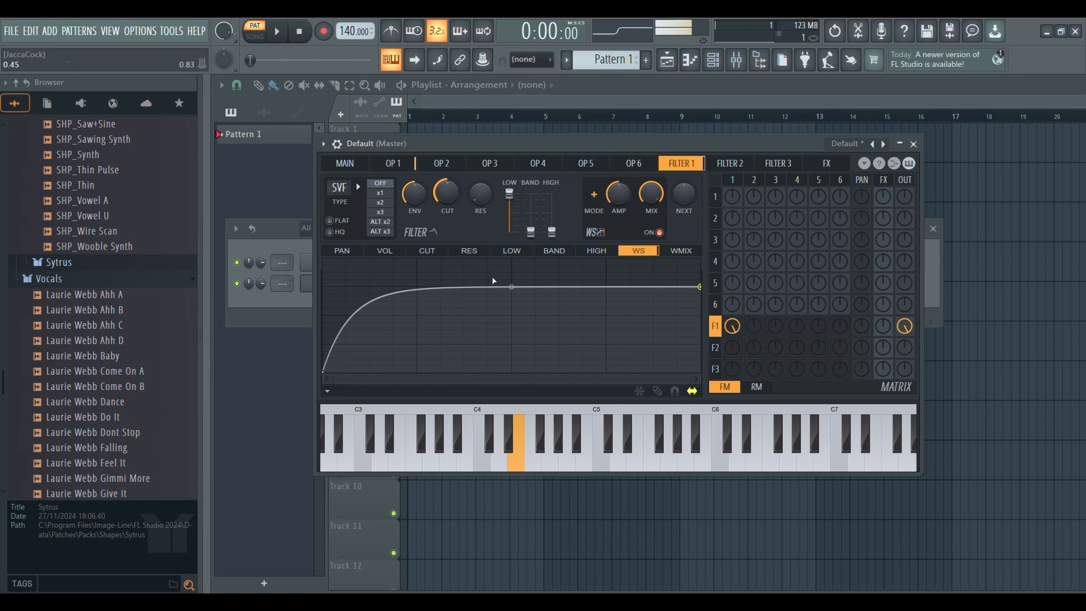
click(392, 163)
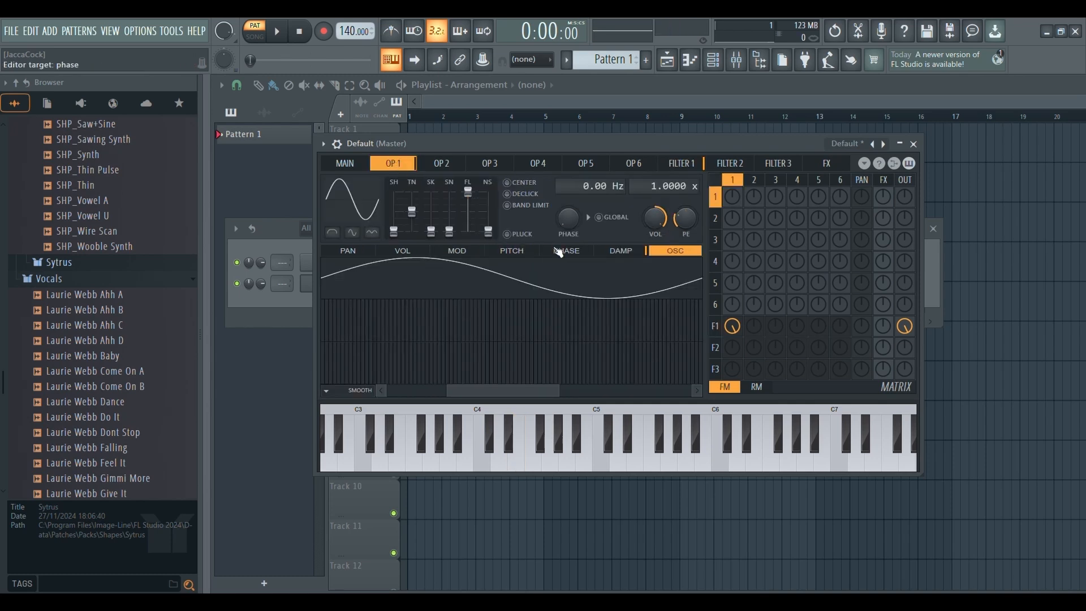
- Give operator 1's volume envelope a near-zero attack, zero sustain and a long decay
click(401, 251)
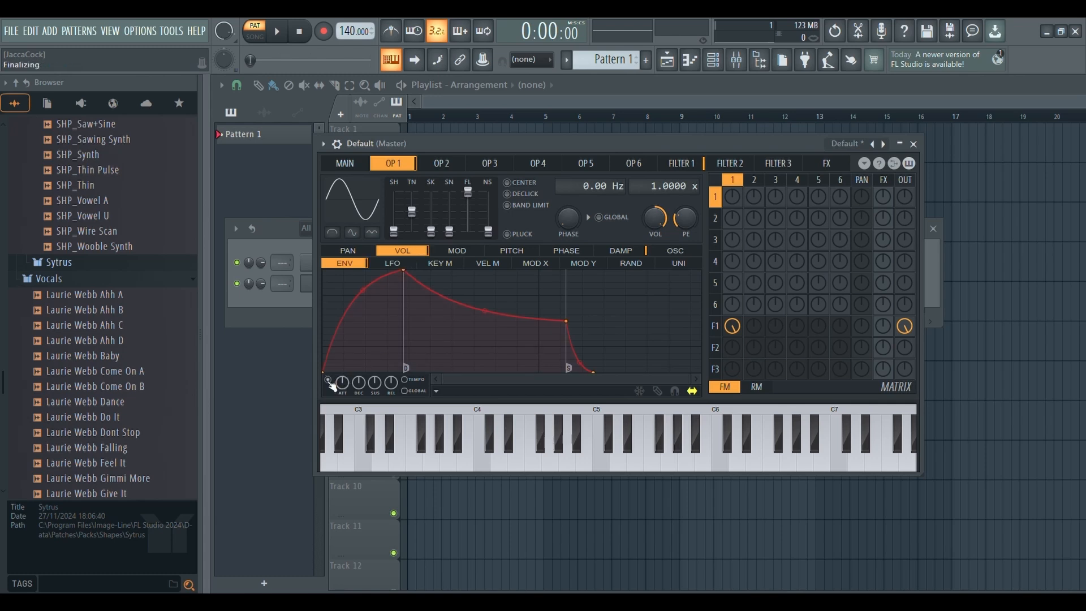
drag(405, 274, 398, 271)
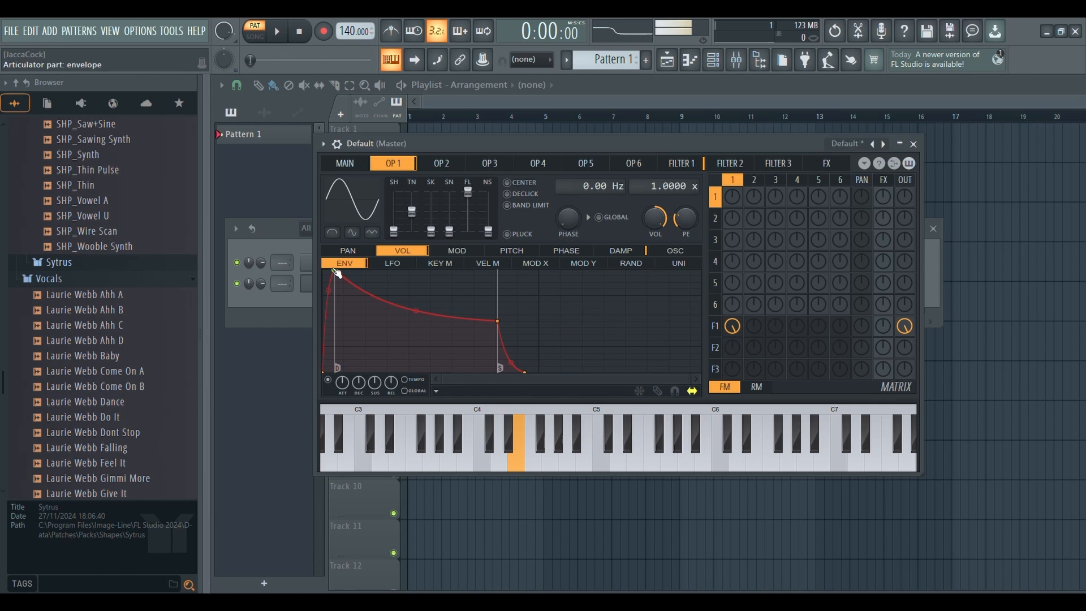
drag(336, 271, 384, 271)
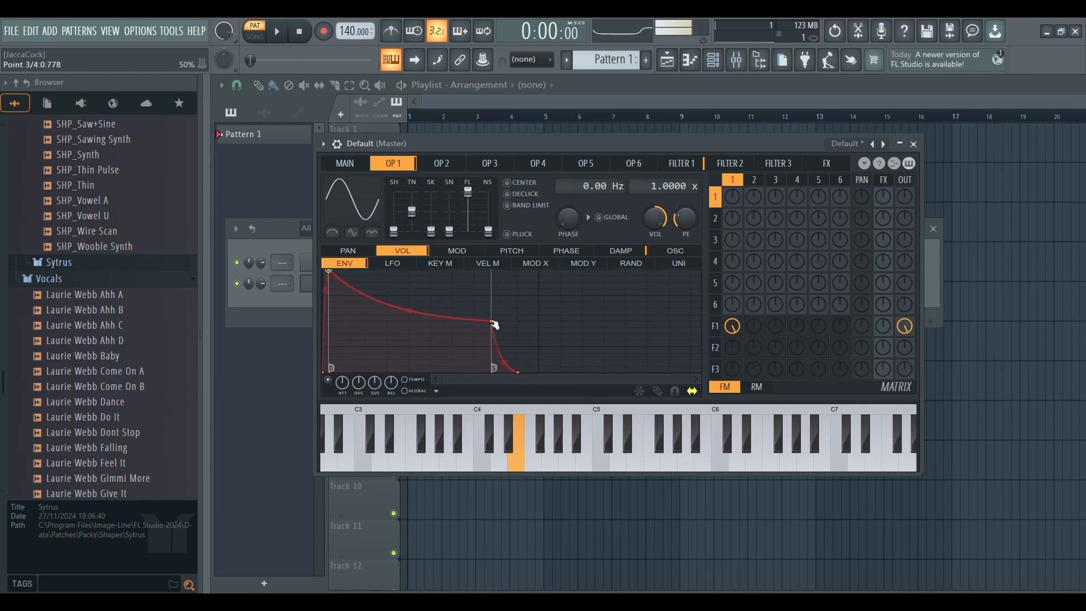
drag(492, 326, 519, 371)
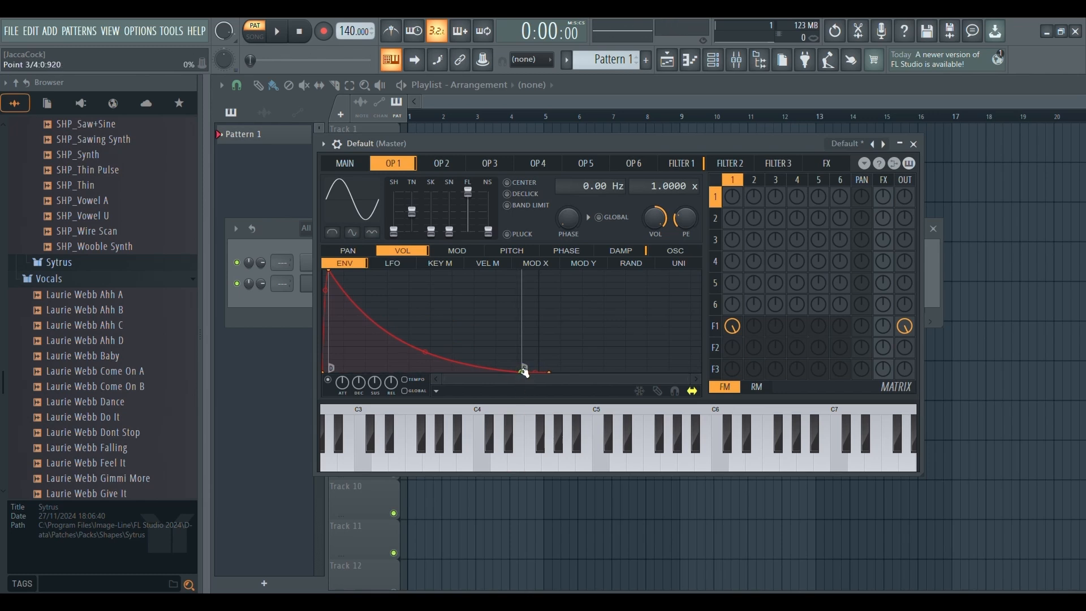
drag(523, 371, 665, 371)
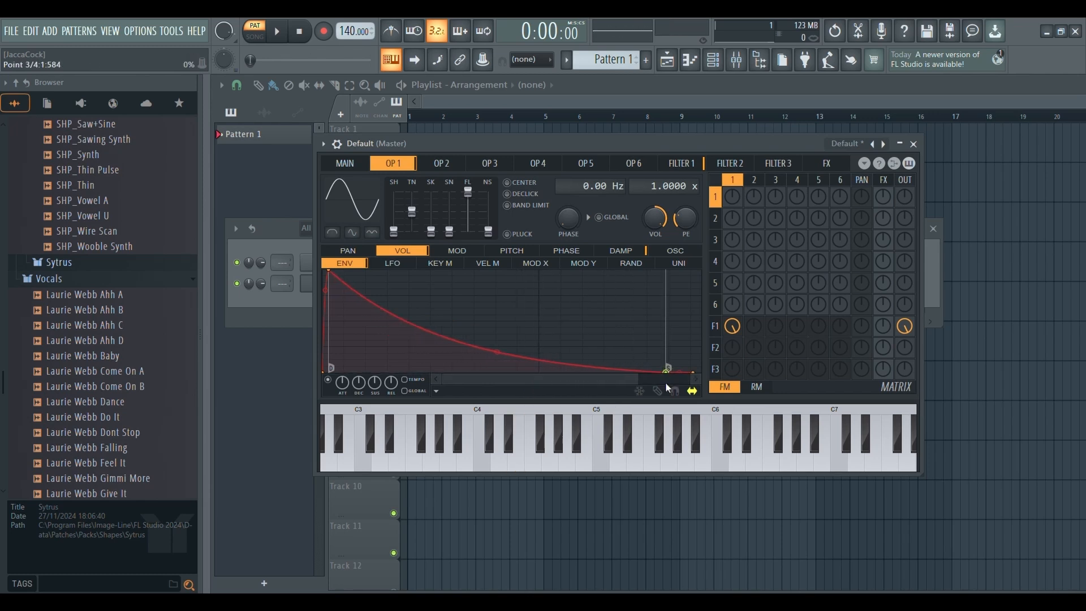
click(516, 450)
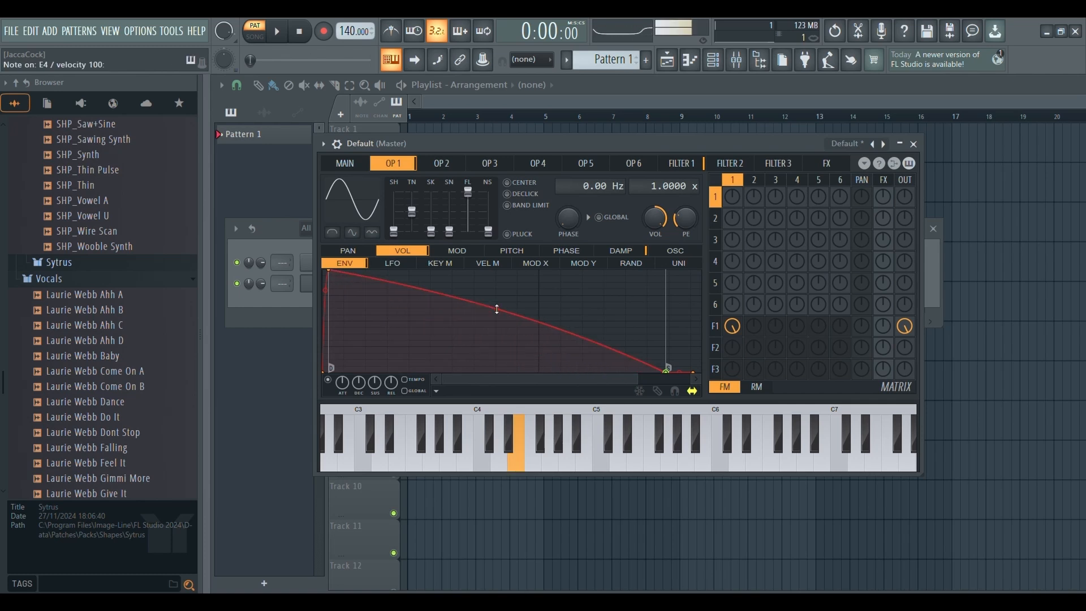
- Add a short held peak before the decay and fine-tune its curvature while auditioning
drag(496, 309, 492, 358)
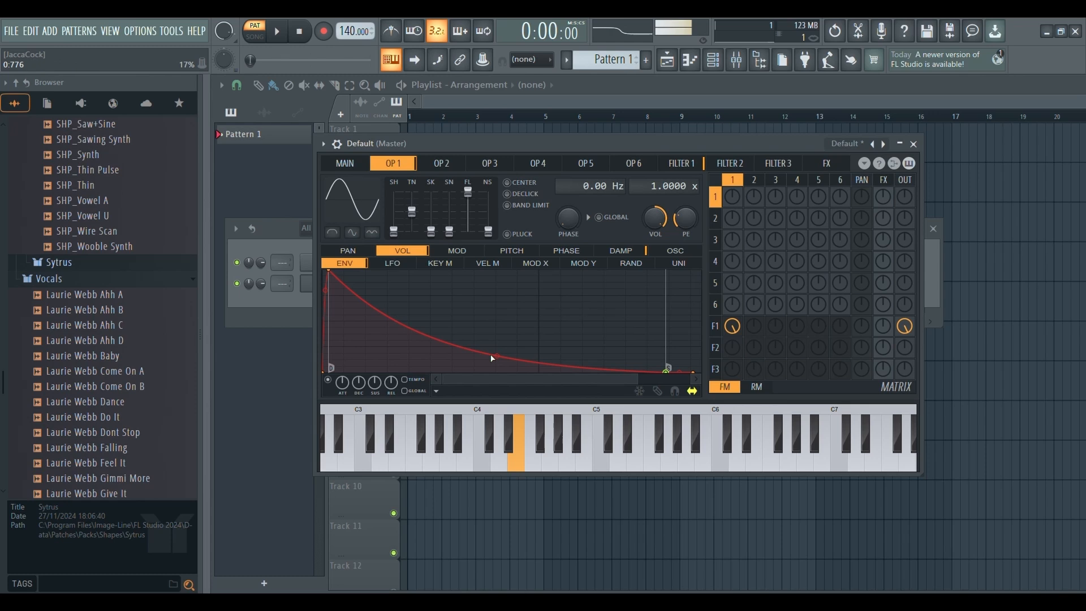
drag(492, 359, 349, 288)
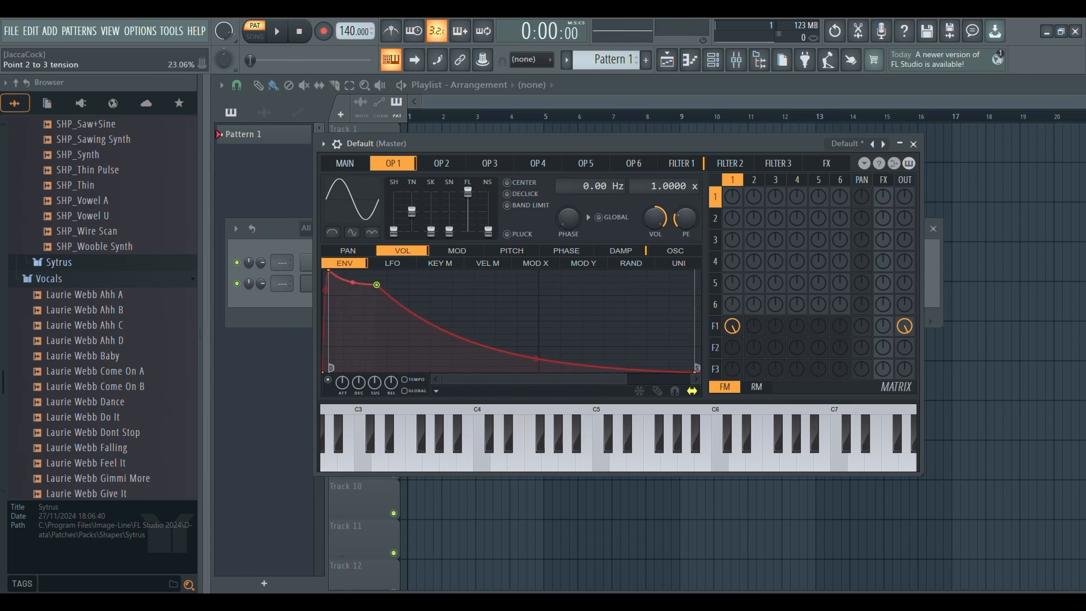
click(516, 447)
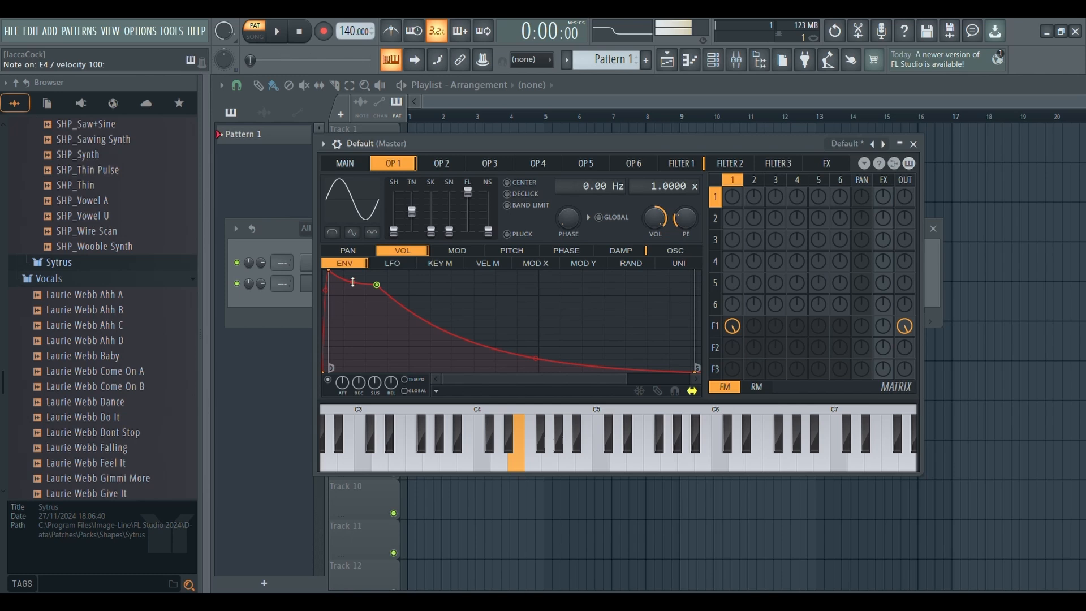
drag(353, 282, 353, 277)
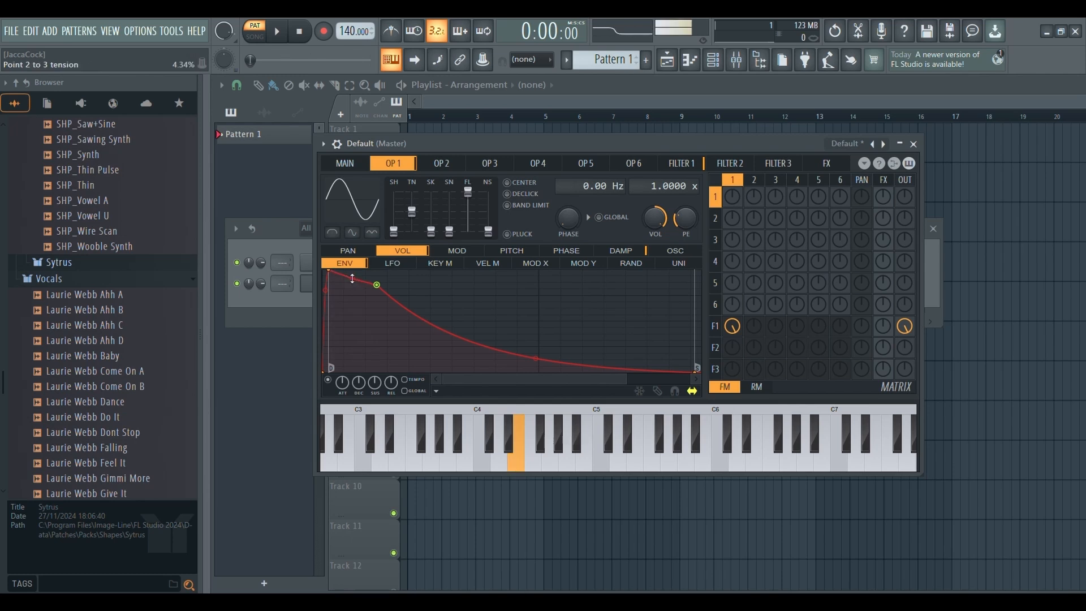
drag(351, 278, 351, 283)
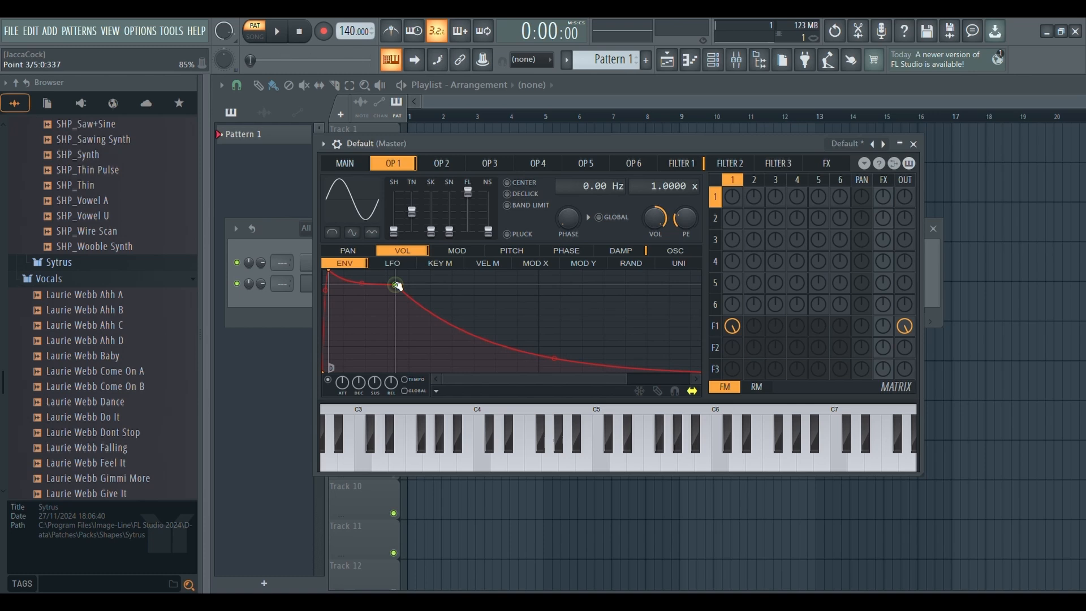
drag(396, 285, 396, 291)
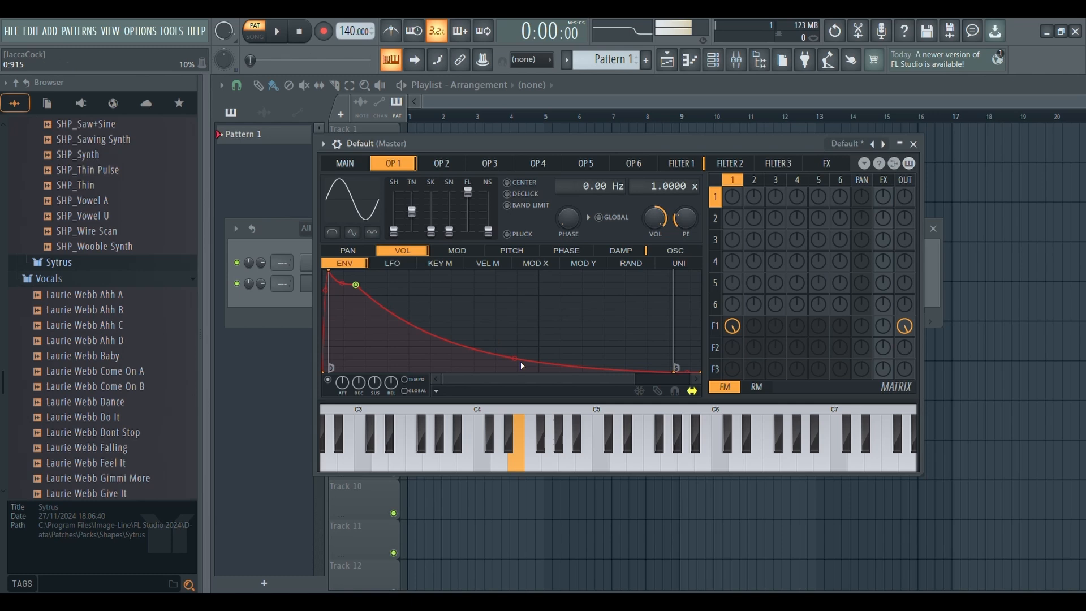
click(566, 450)
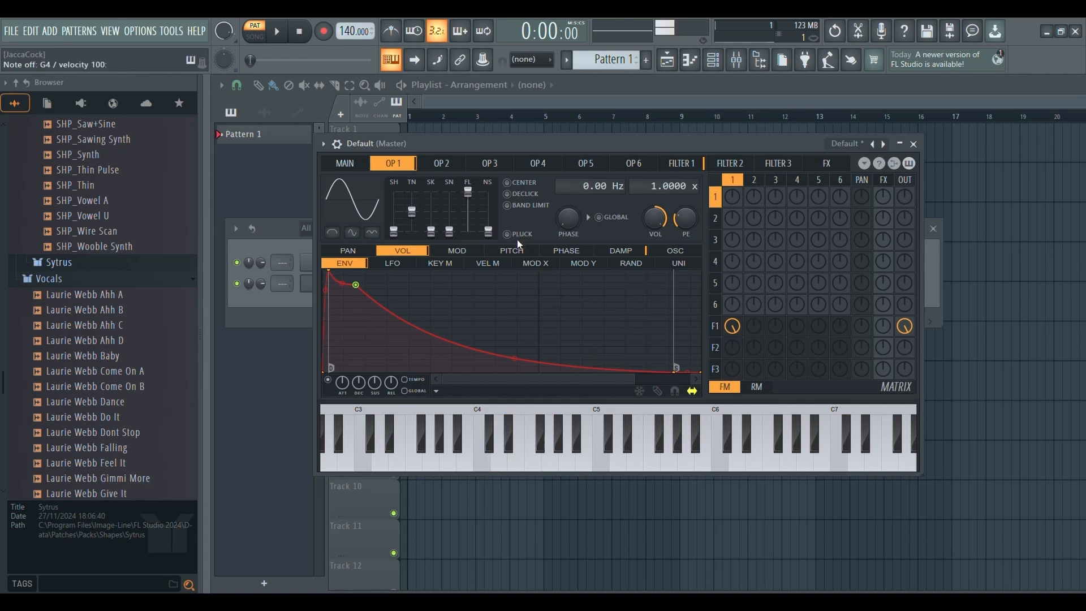
- Bend operator 1's waveform tension and raise sine shaping to about 83%
click(498, 450)
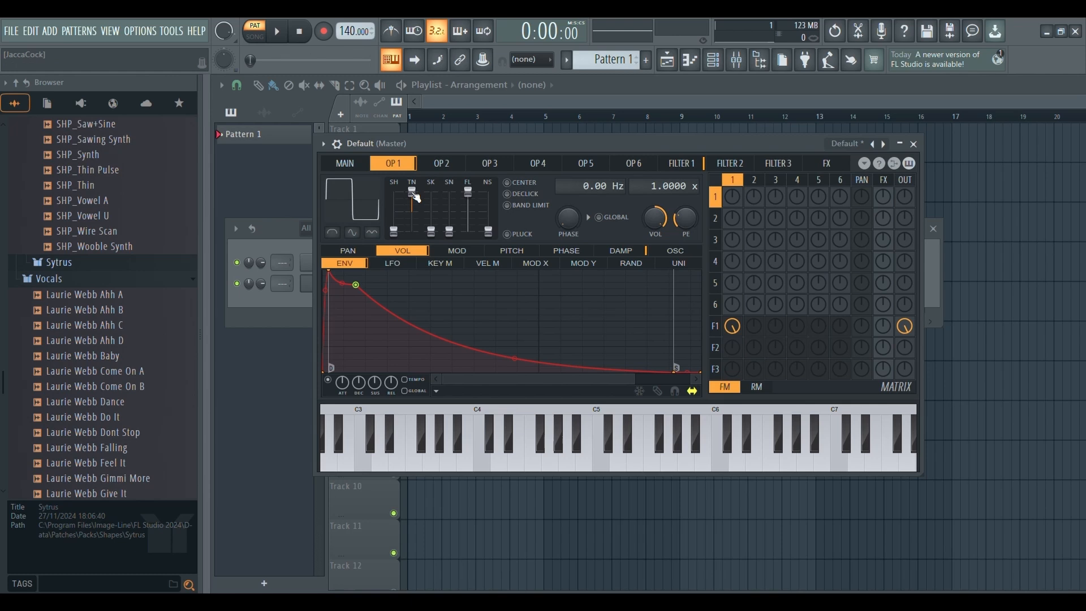
drag(412, 194, 411, 212)
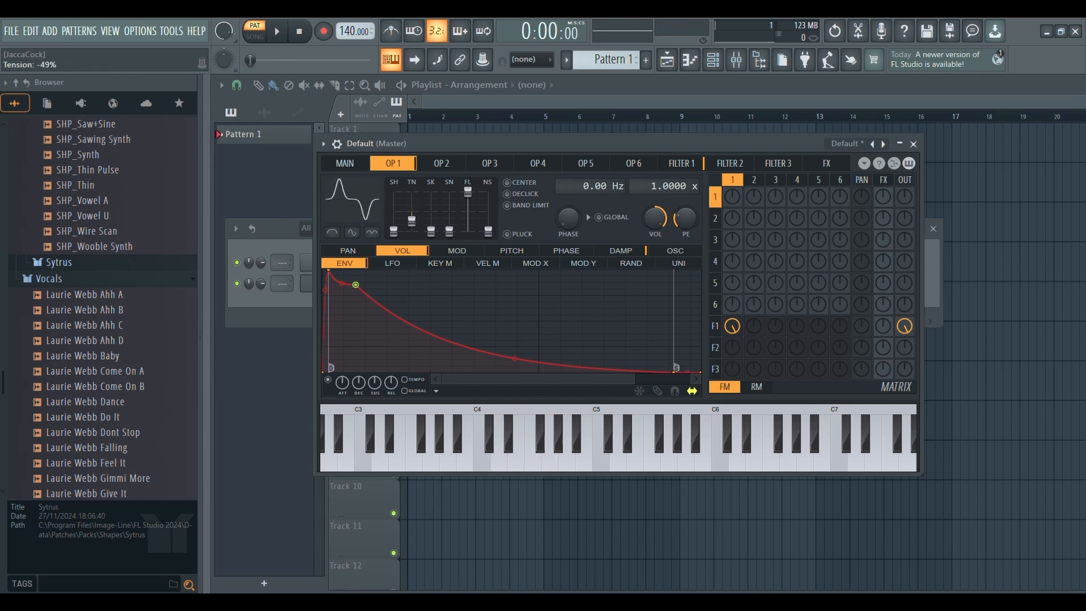
click(551, 450)
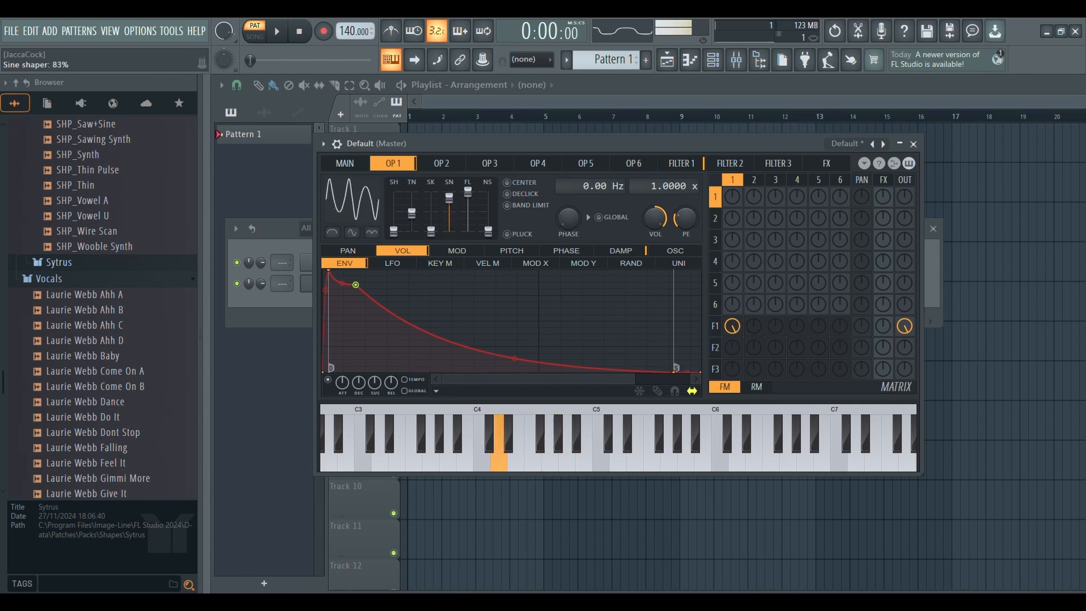
drag(449, 208, 449, 211)
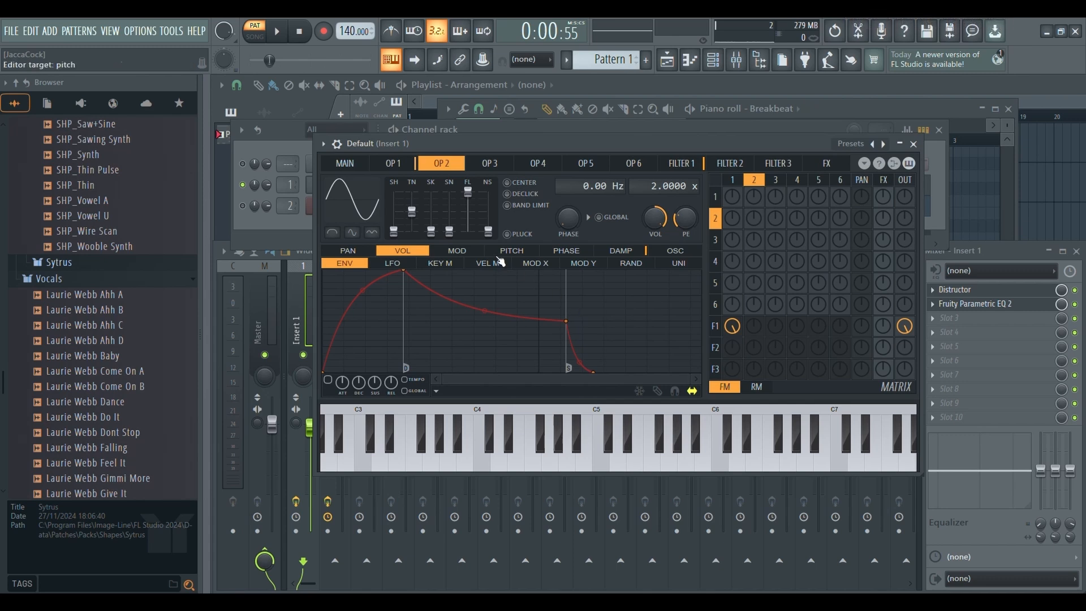
- Compress operator 2's pitch envelope into a brief drop at note start and audition it
click(511, 250)
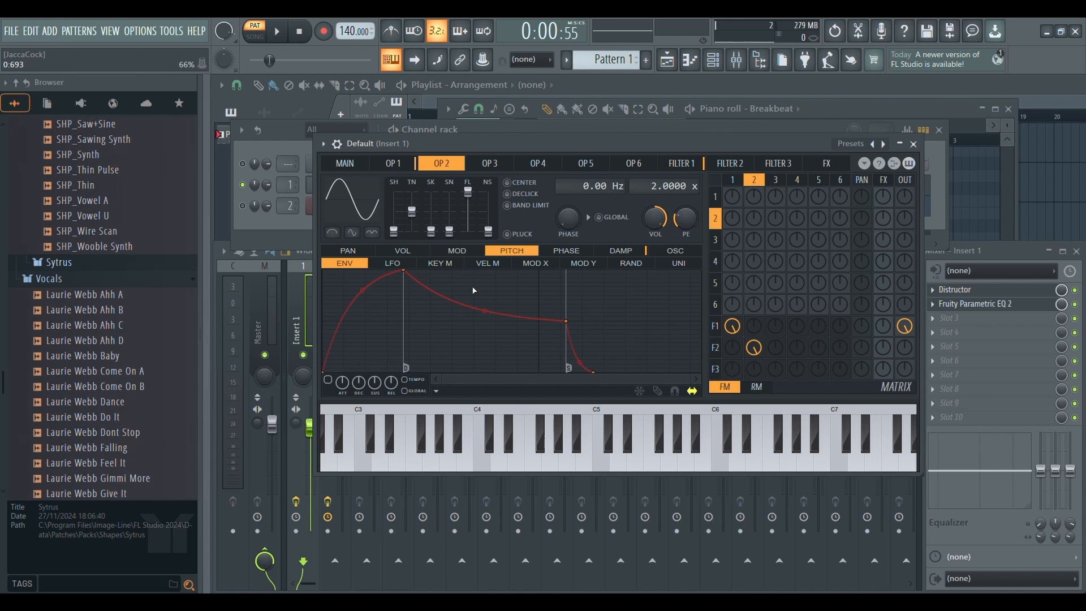
mouse_move(380, 323)
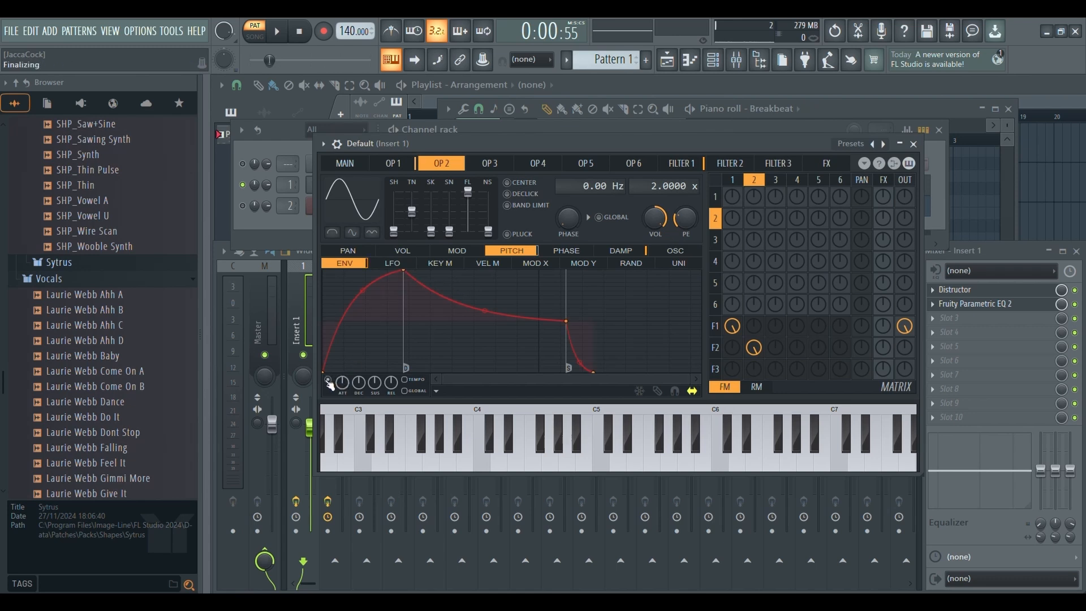
drag(401, 274, 326, 271)
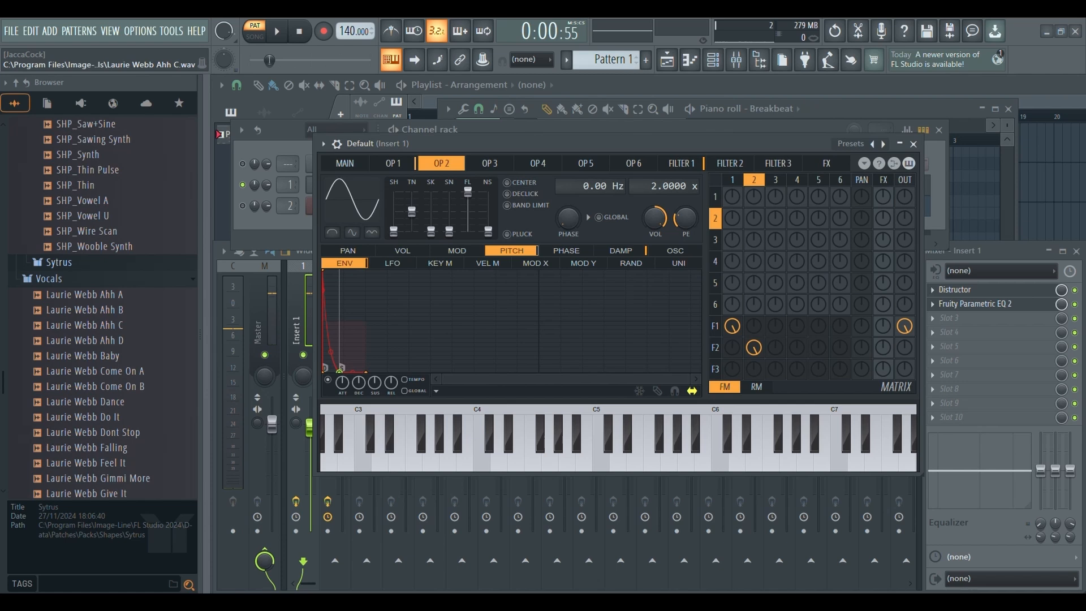
mouse_move(913, 350)
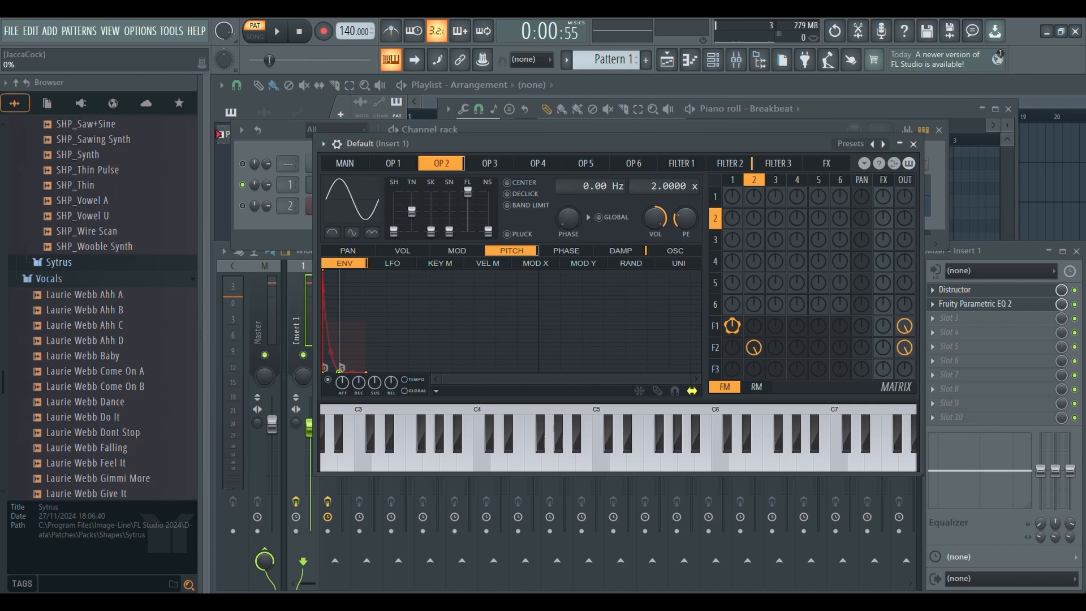
click(499, 450)
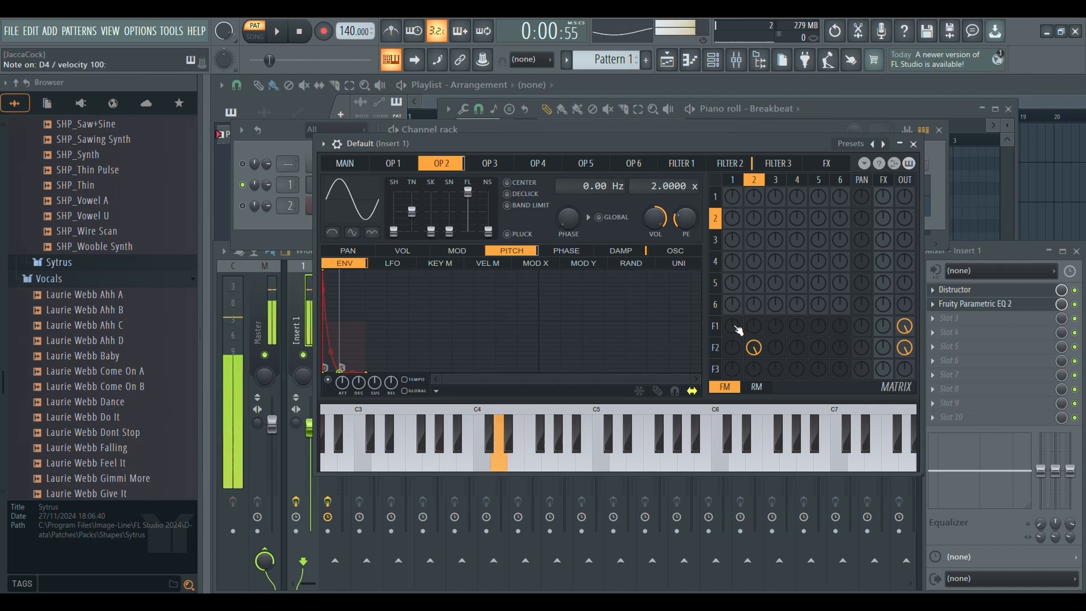
click(732, 326)
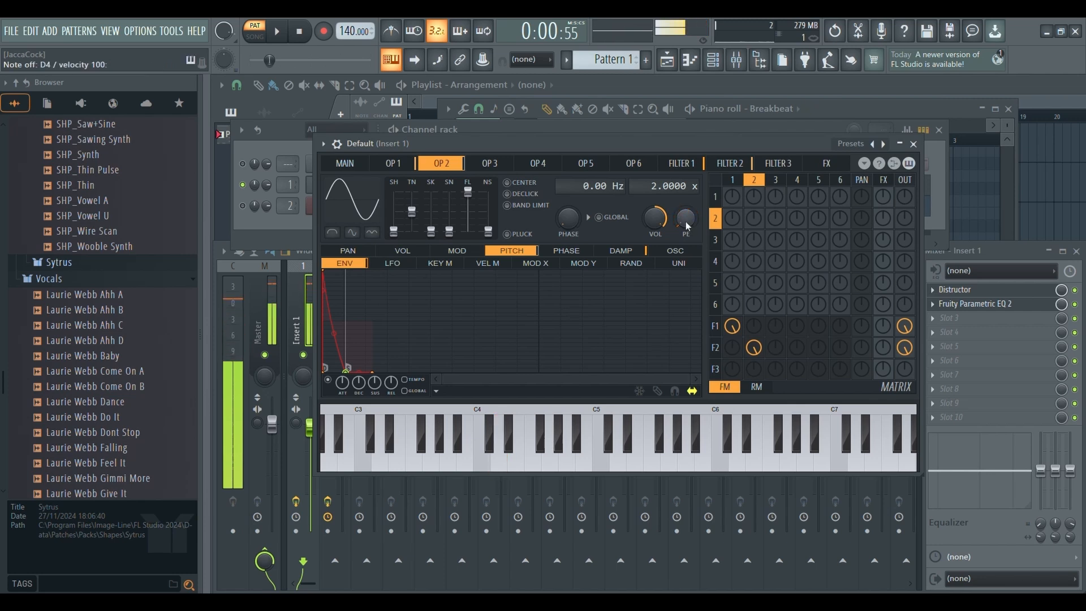
- Audition the +821-cent pitch sweep on operator 2 with several test notes
click(516, 451)
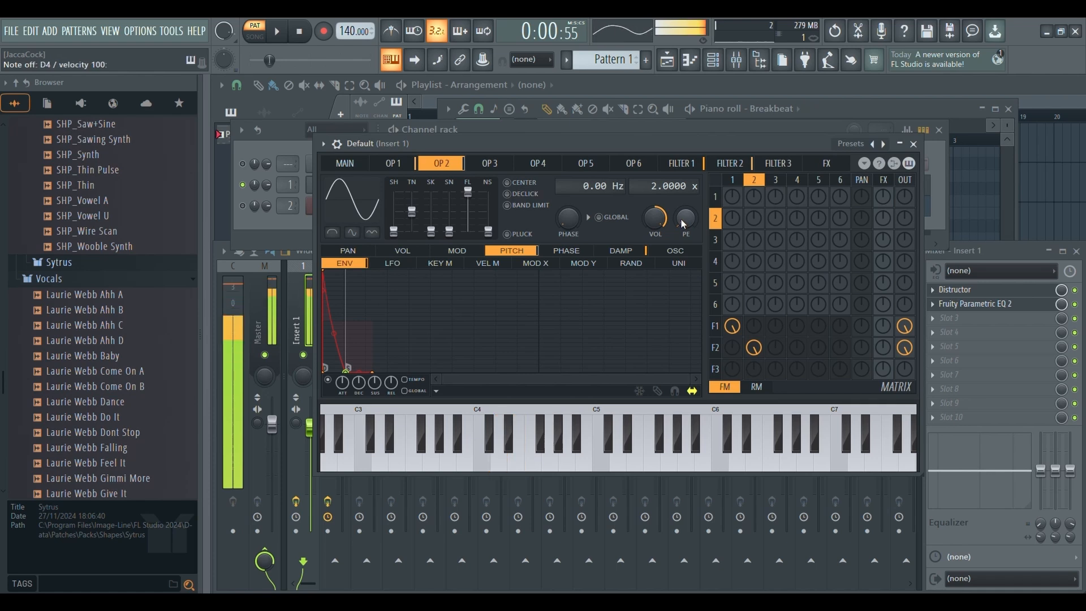
click(516, 447)
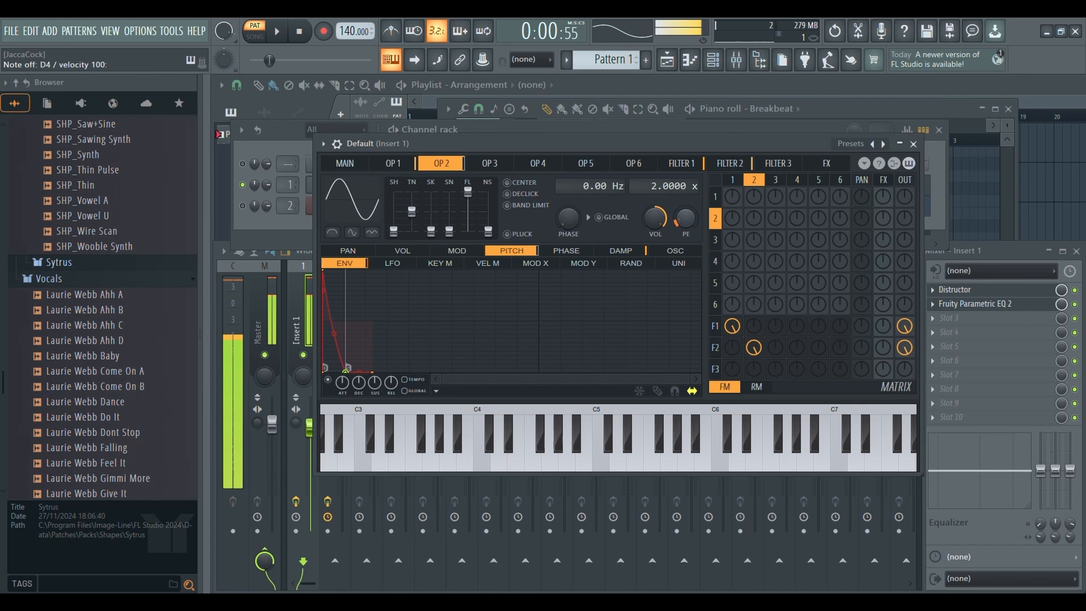
click(515, 447)
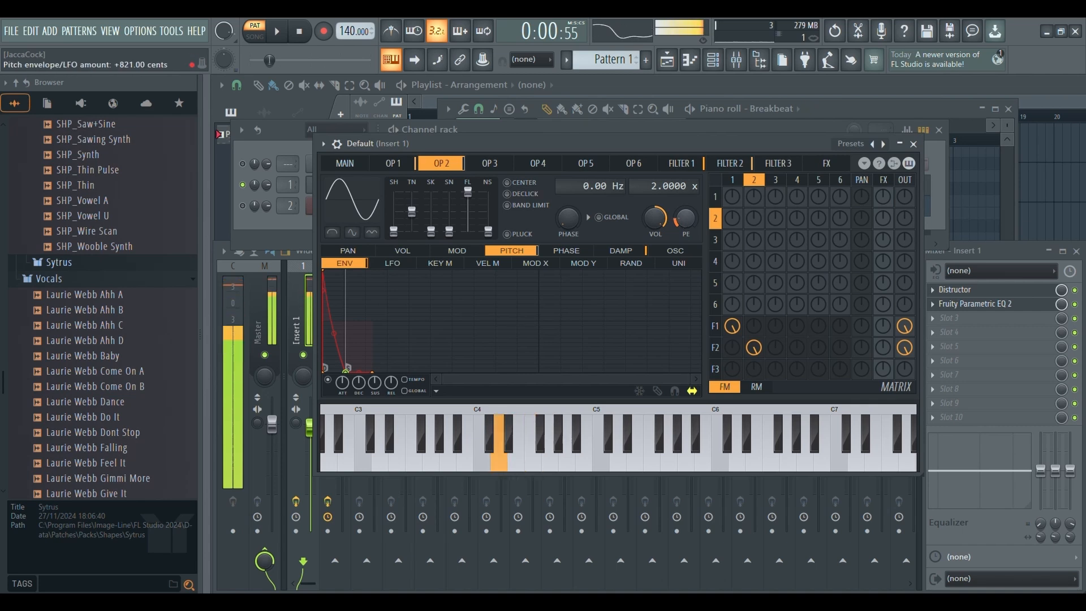
click(532, 450)
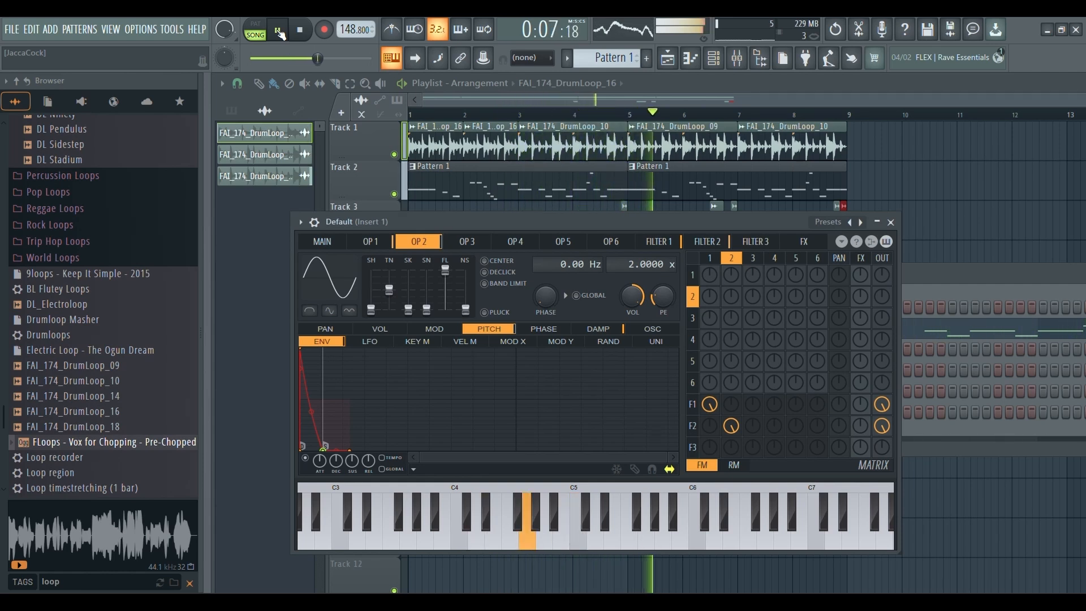
- Bring up Sytrus's MAIN settings page during playback
click(320, 240)
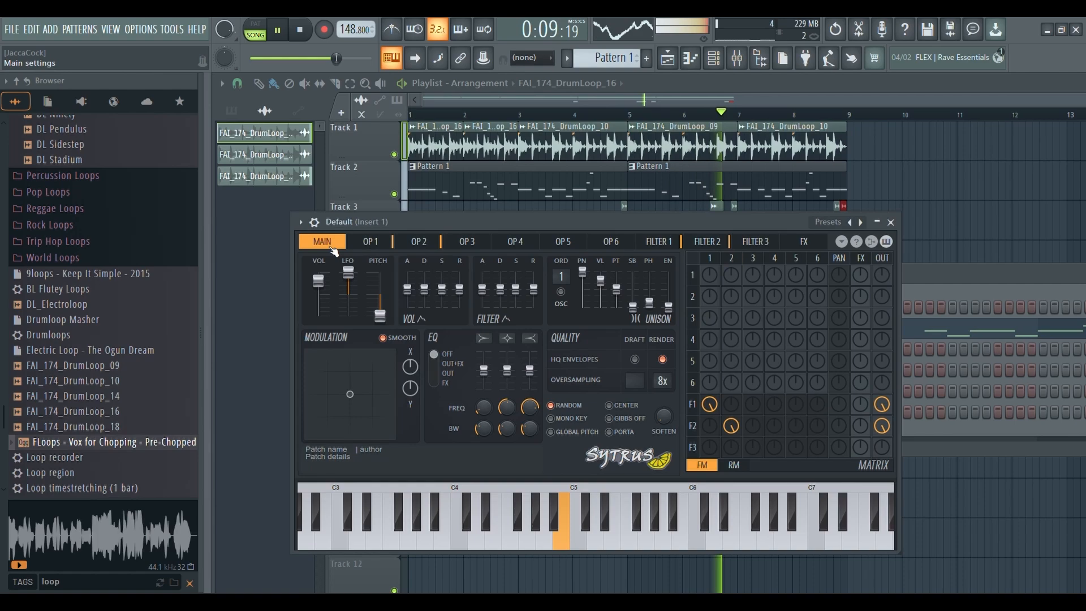